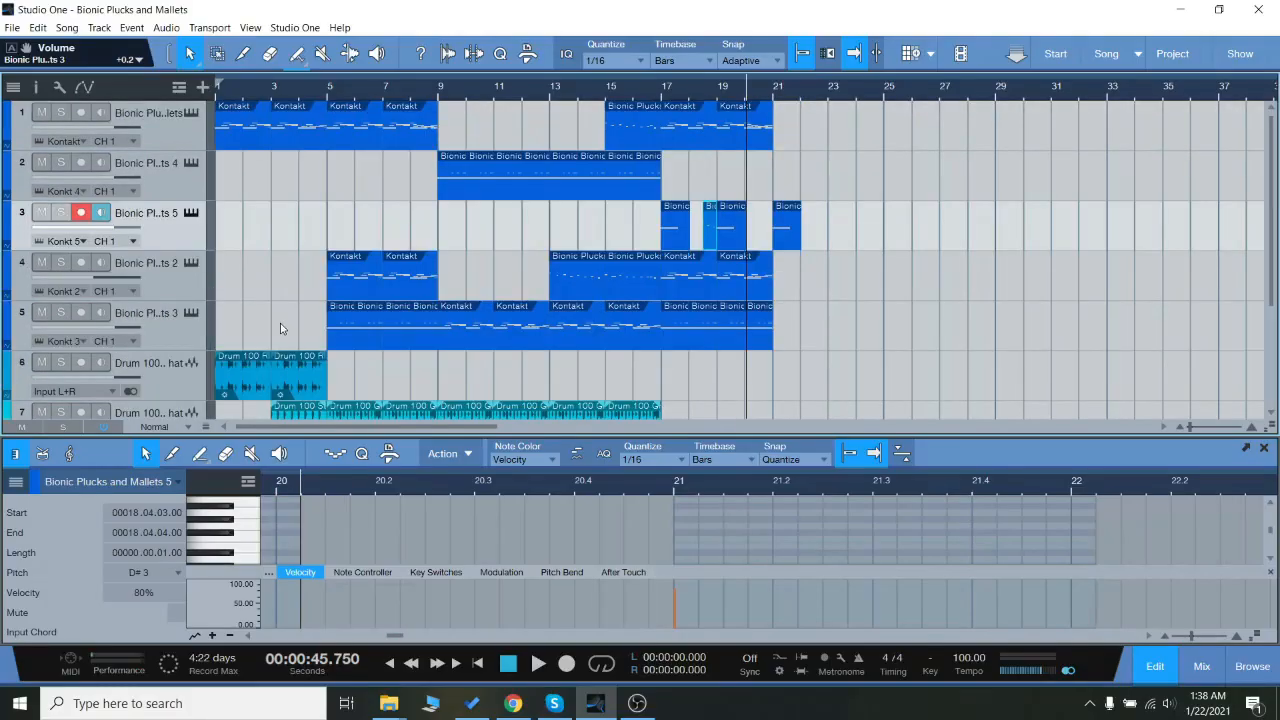
pyautogui.moveTo(250, 260)
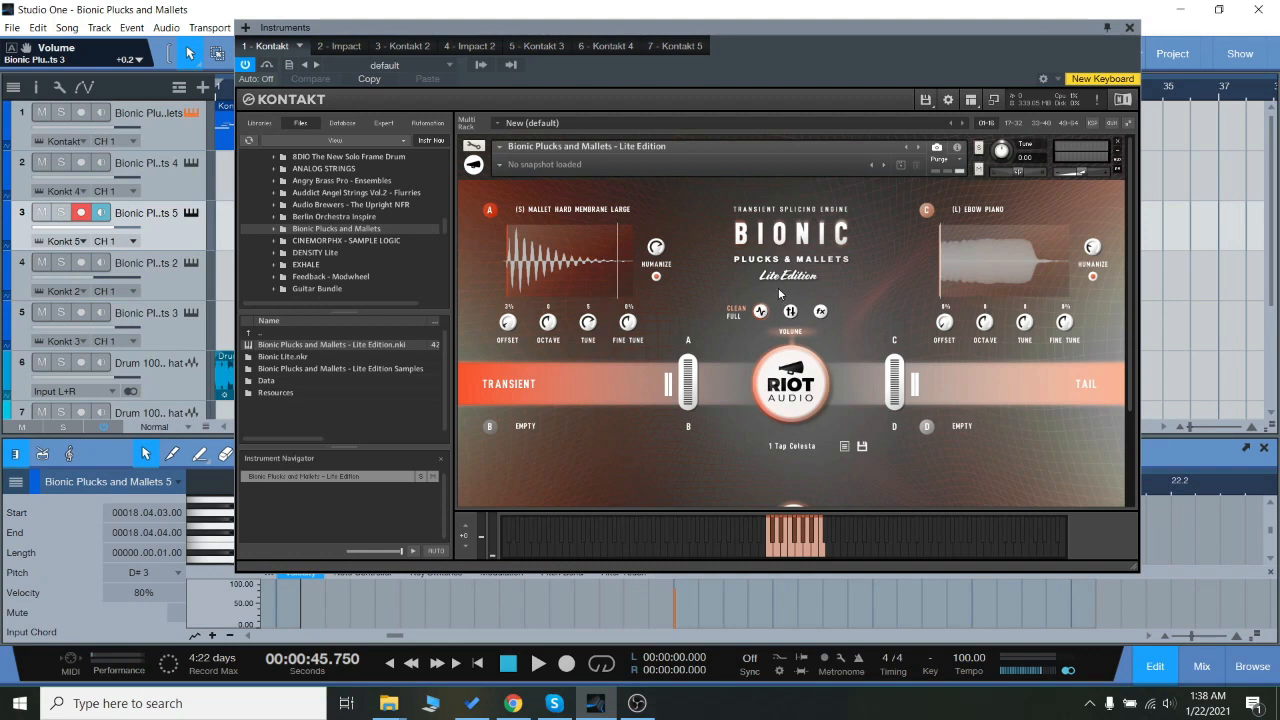
pyautogui.moveTo(780, 292)
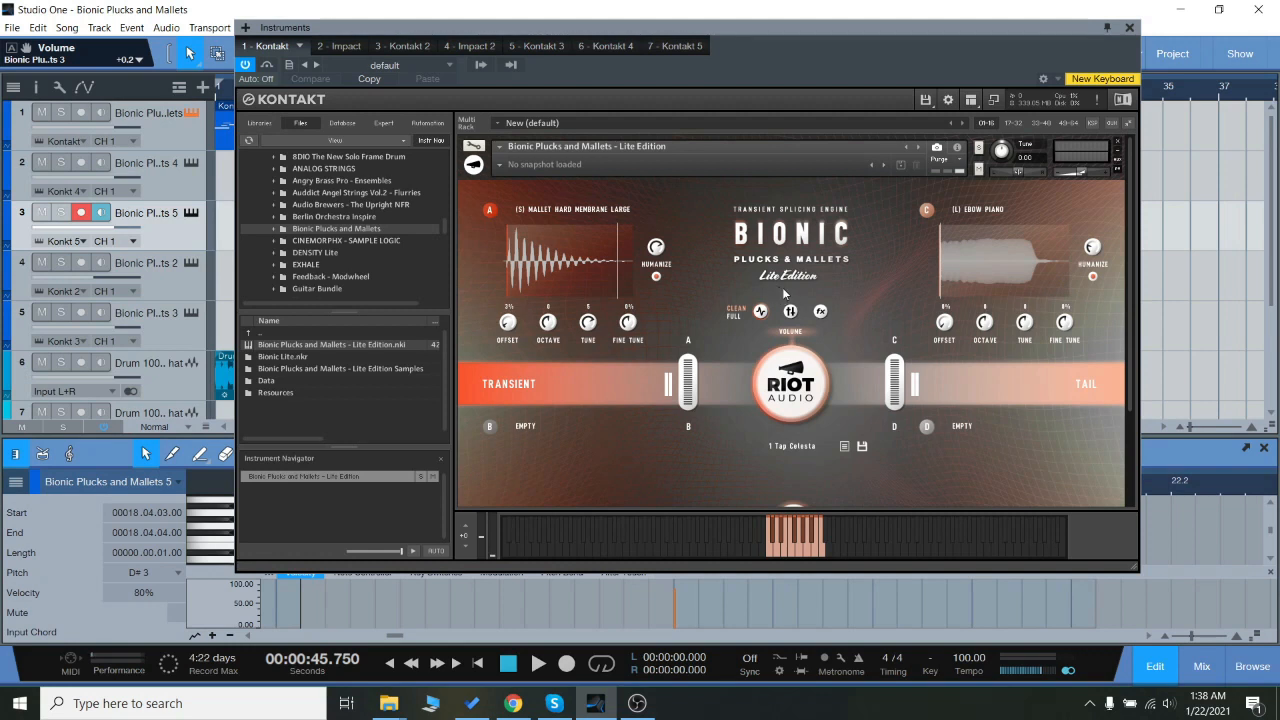
pyautogui.moveTo(860, 284)
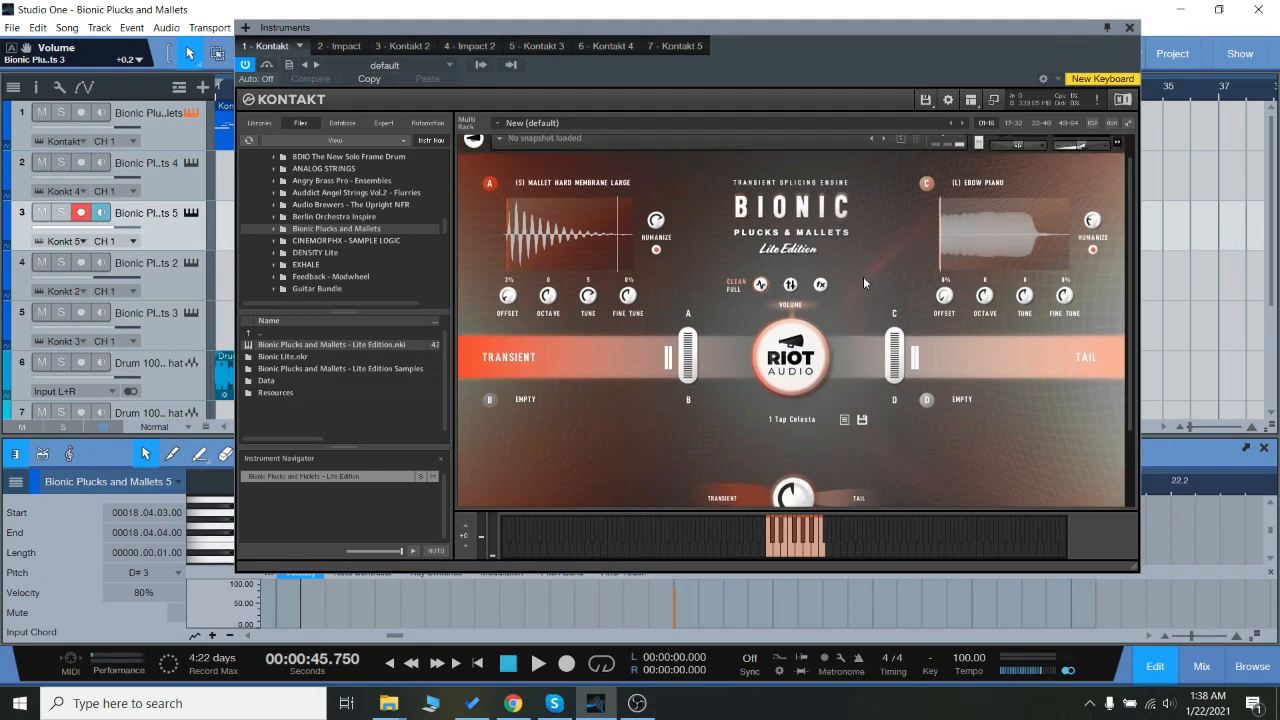
pyautogui.moveTo(648, 210)
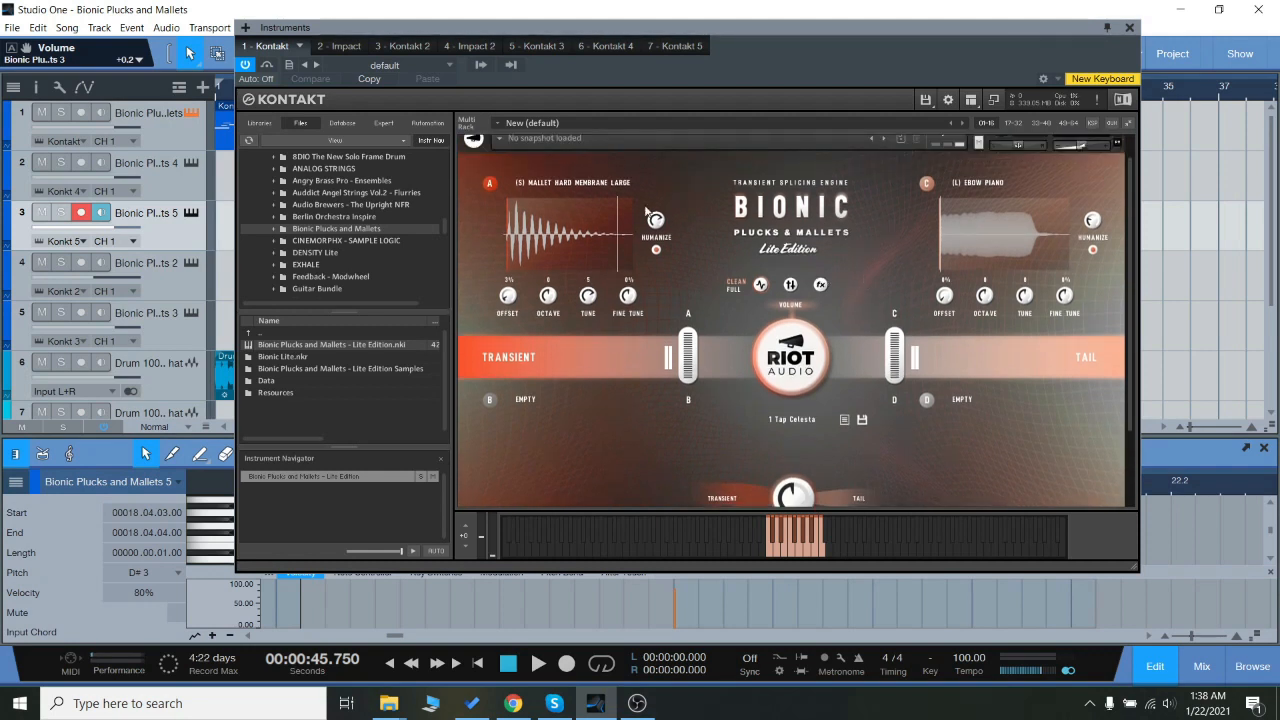
# Step: Choose the 1 Tap Celesta snapshot from the Bionic Plucks and Mallets preset list
pyautogui.click(792, 420)
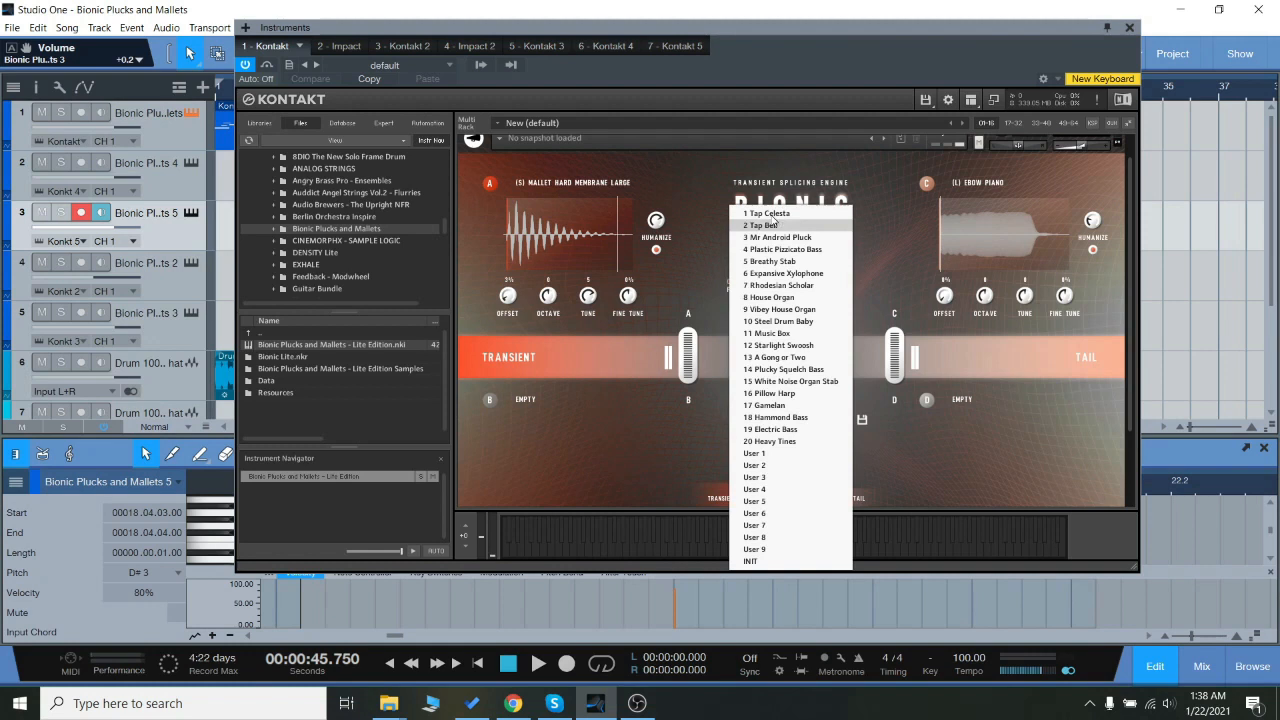
pyautogui.click(760, 224)
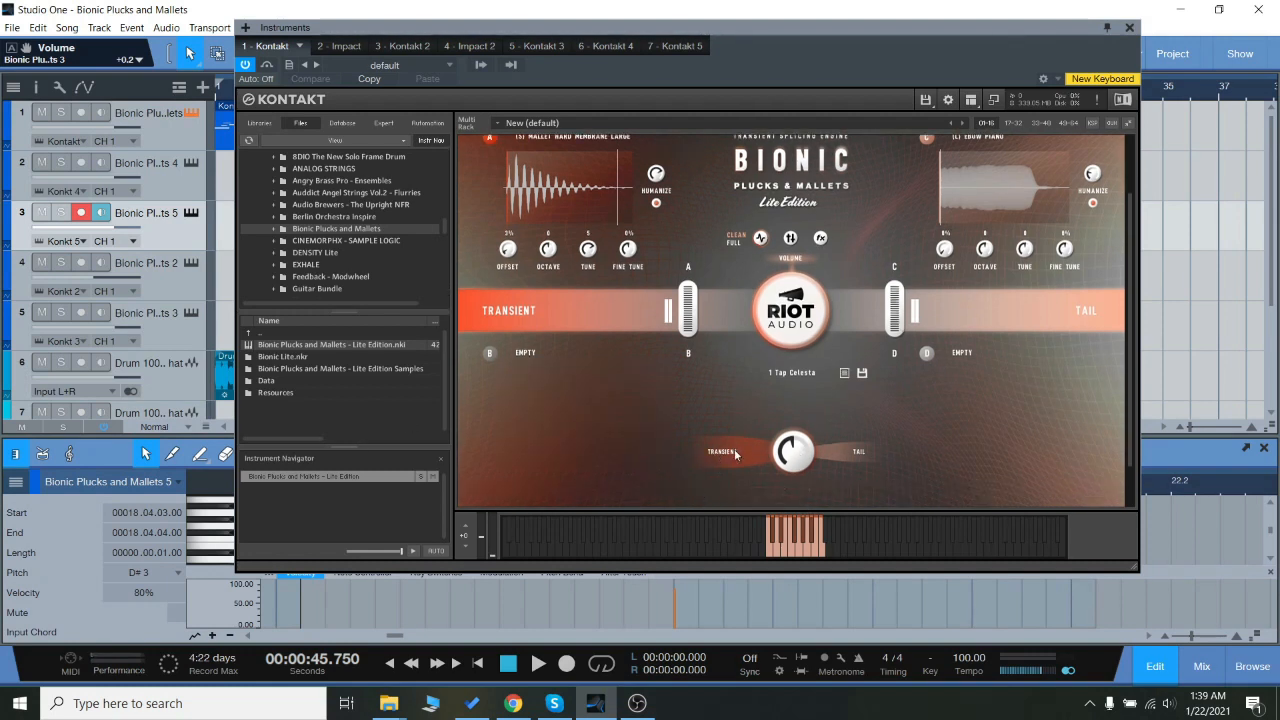
pyautogui.moveTo(864, 464)
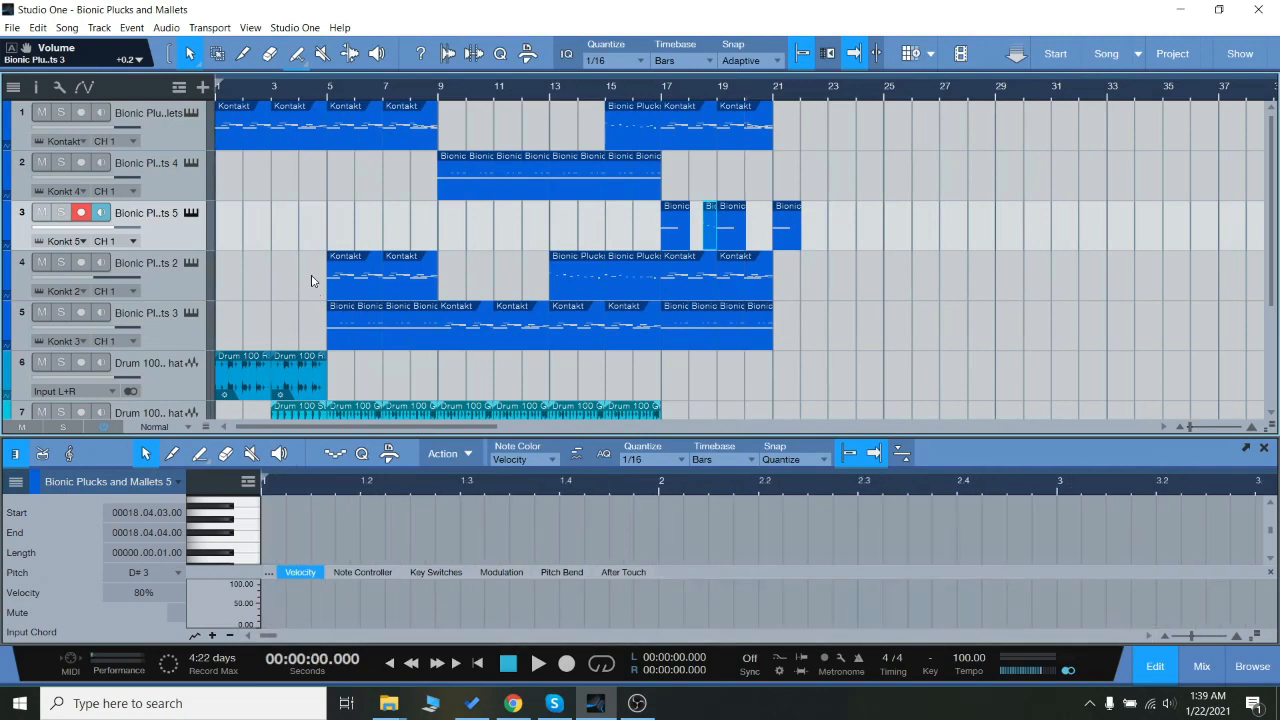
pyautogui.moveTo(168, 332)
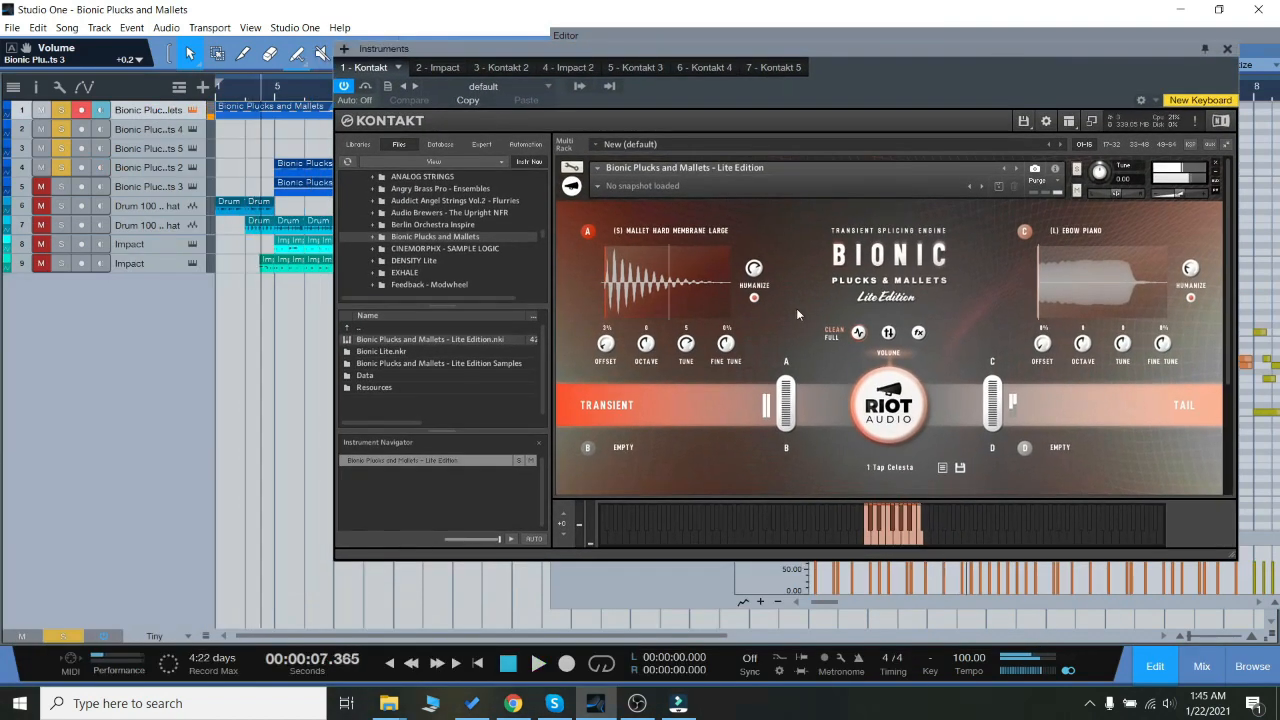
# Step: Switch both layers to new samples, a Spanish guitar plectrum transient replacing the mallet
pyautogui.click(670, 230)
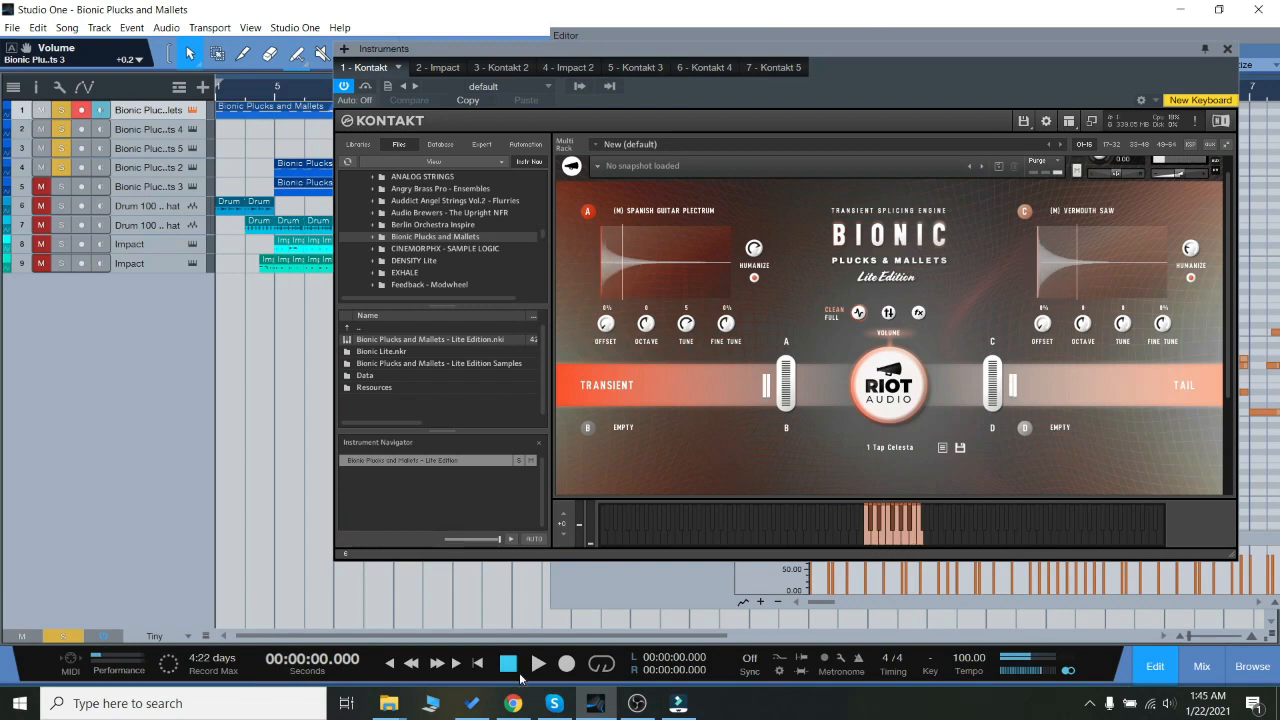
pyautogui.click(530, 664)
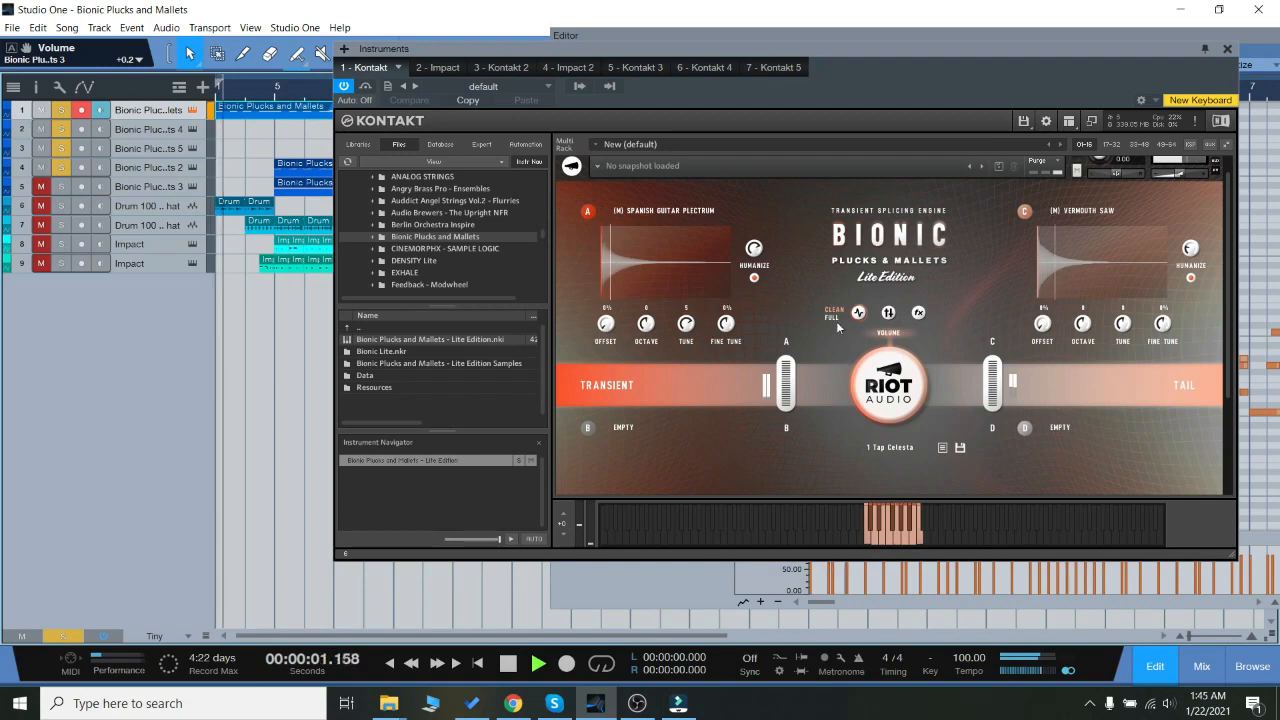